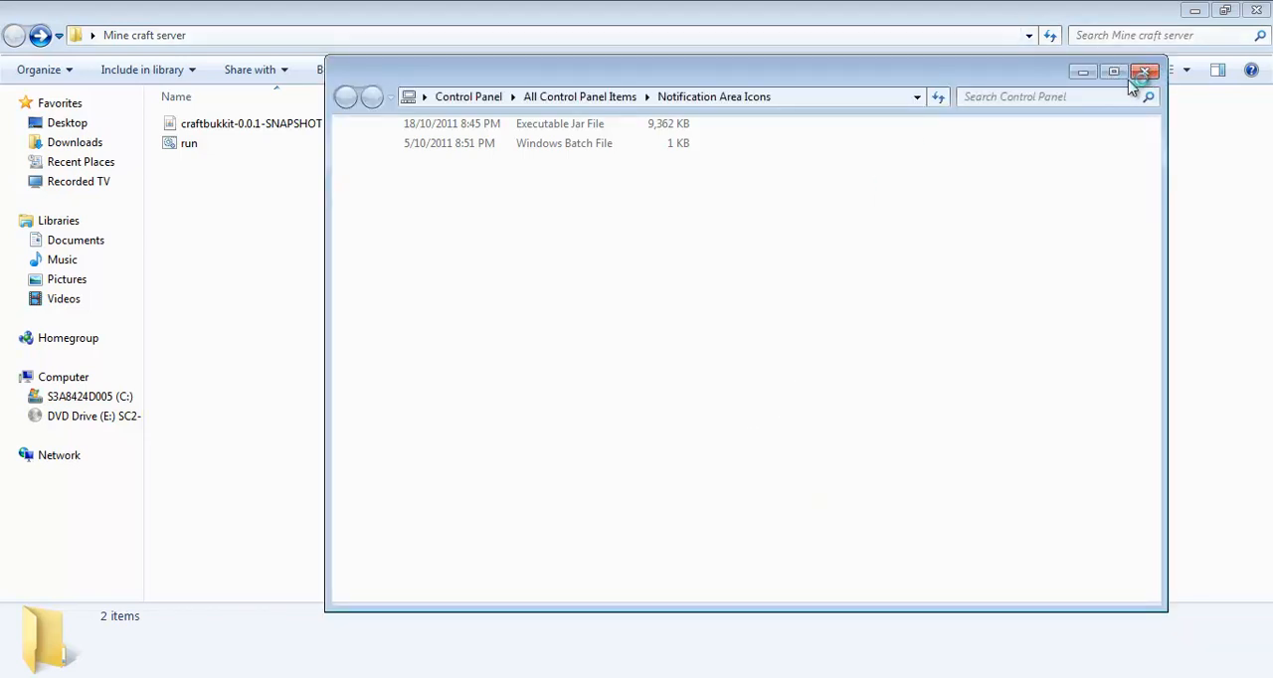
# - Close the Notification Area Icons window, leaving the Mine craft server folder visible
pyautogui.click(1144, 71)
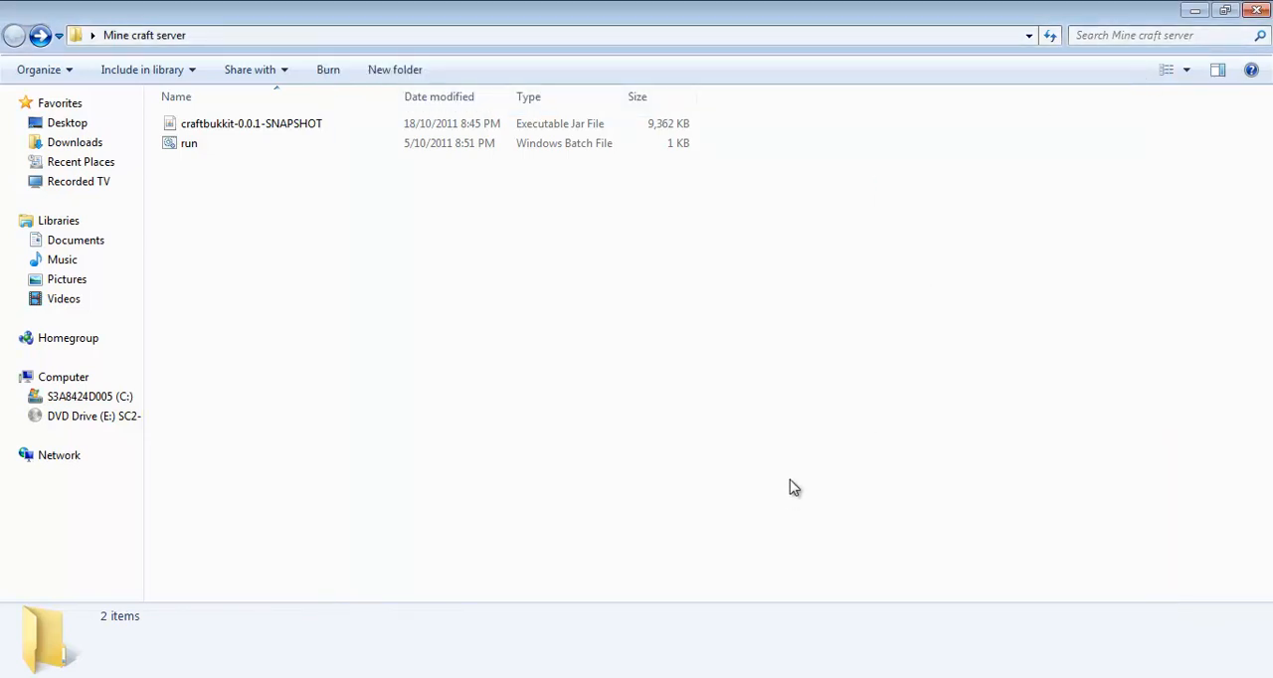
pyautogui.moveTo(854, 594)
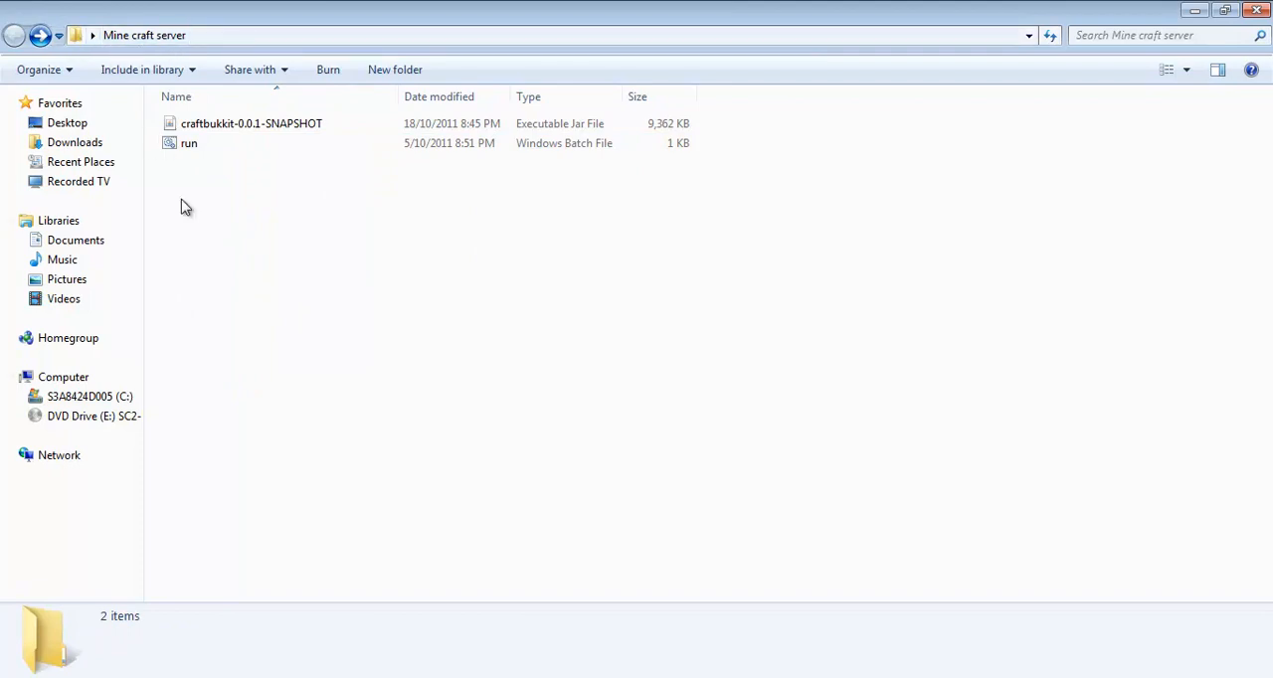
pyautogui.moveTo(463, 309)
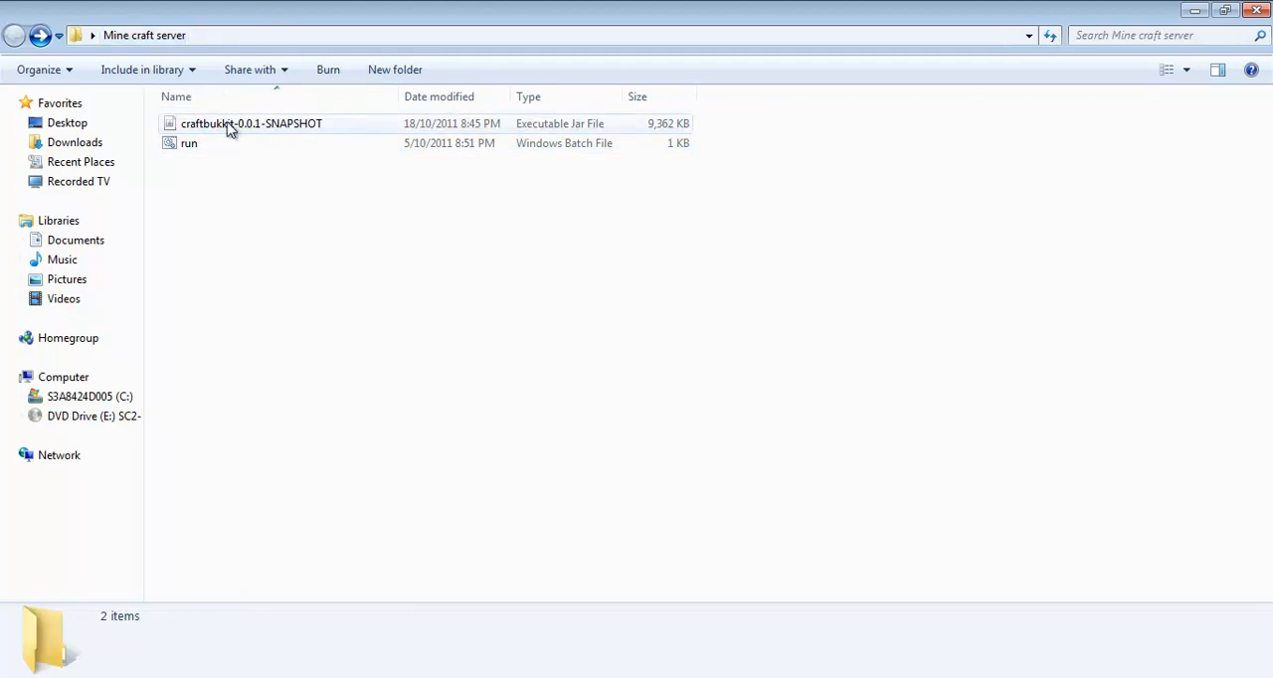
# - Launch craftbukkit-0.0.1-SNAPSHOT once to generate the server files and server.properties
pyautogui.doubleClick(188, 142)
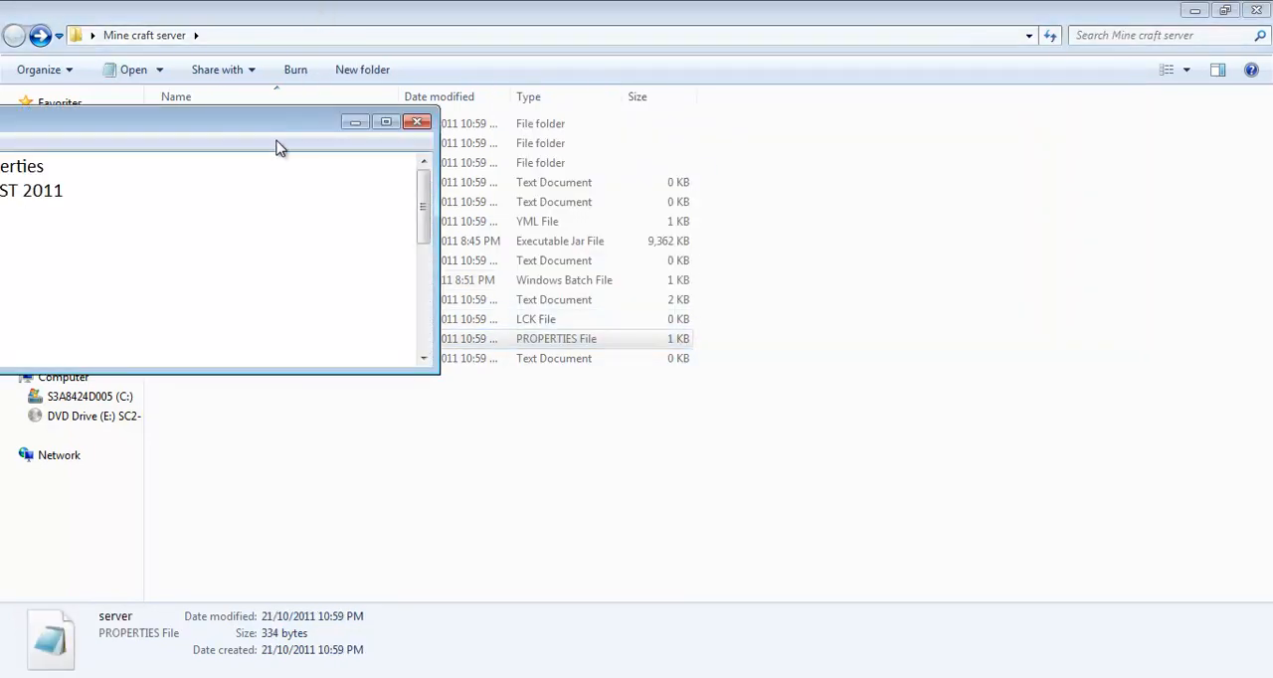
# - Enlarge the server.properties Notepad window to show the full listing beside Hamachi
pyautogui.doubleClick(195, 338)
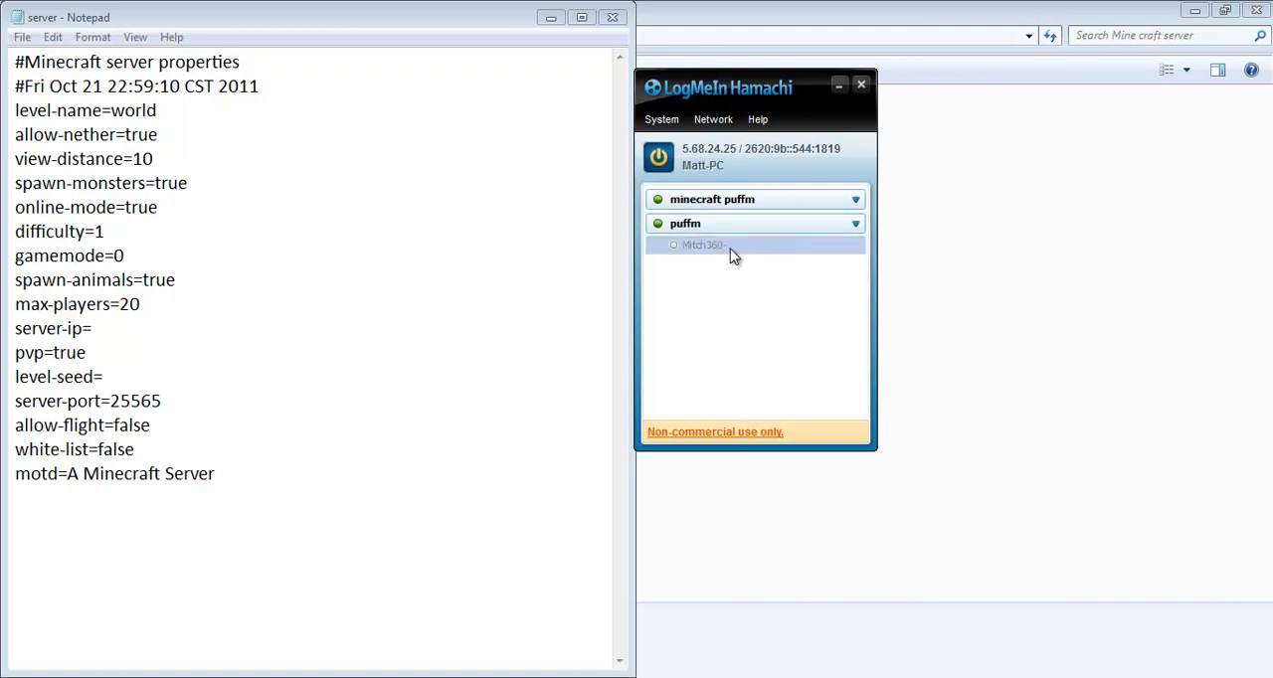
# - Review the puffm peer's Hamachi details, then enter 5.68.24.25 as server-ip
pyautogui.rightClick(703, 245)
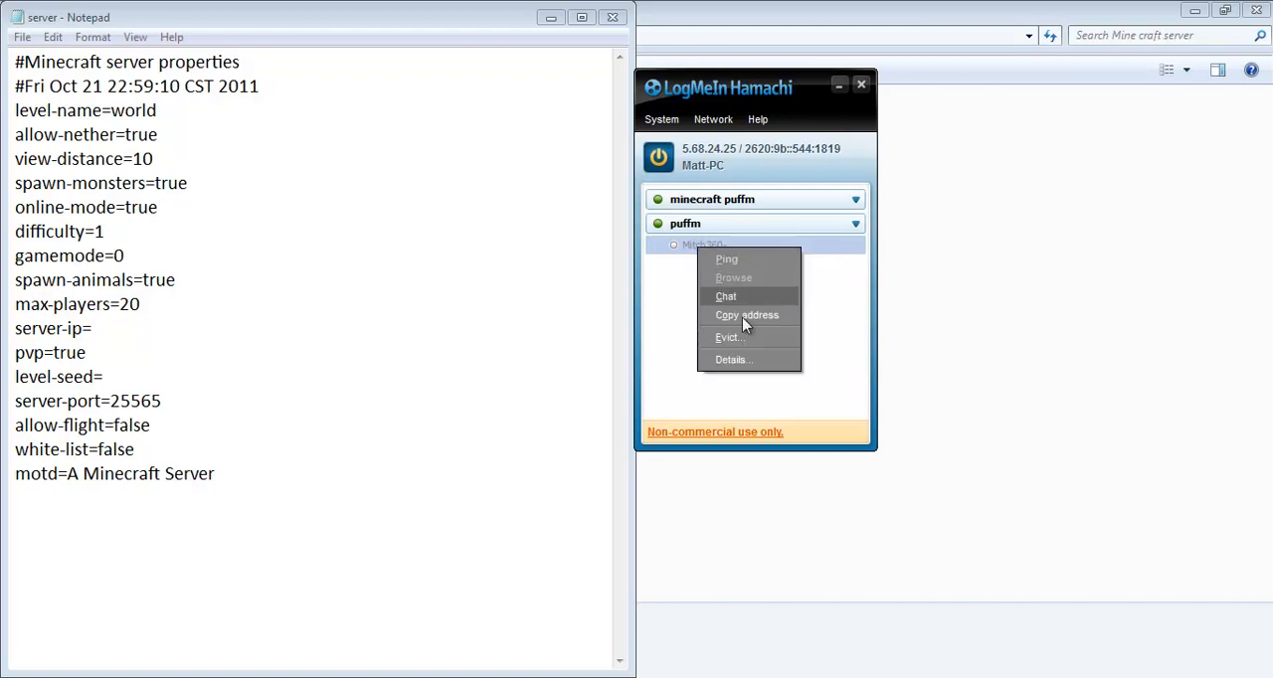
pyautogui.click(730, 359)
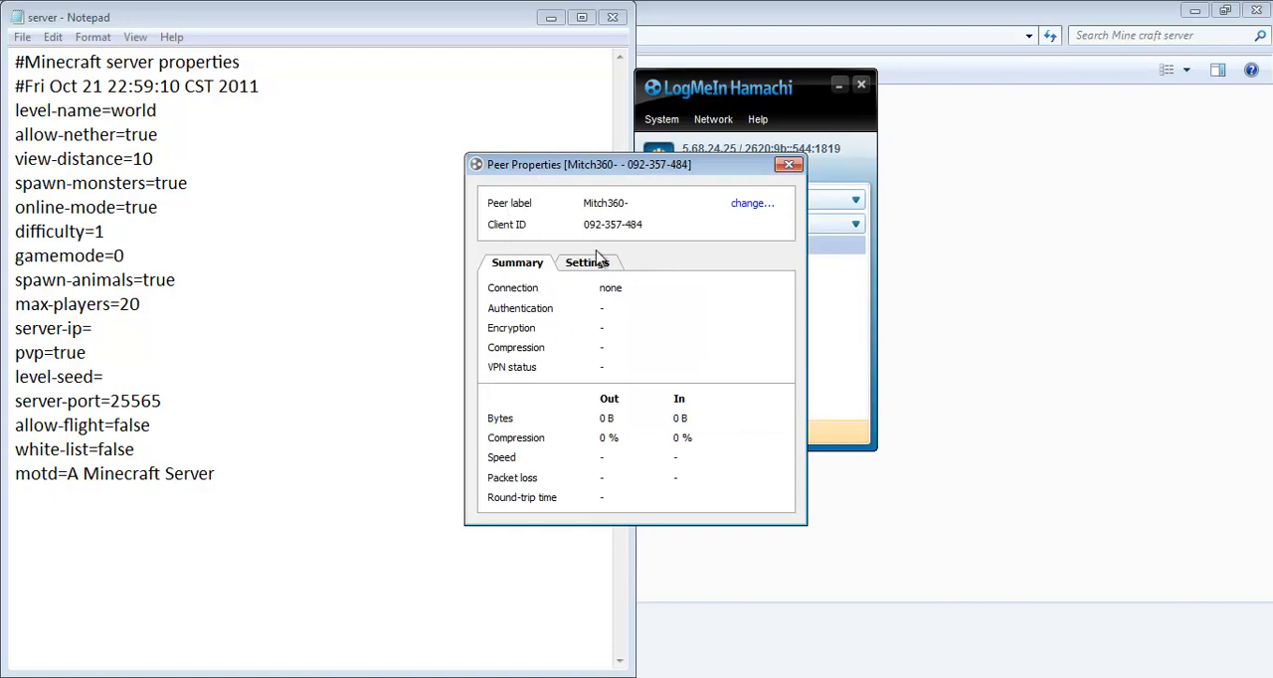
pyautogui.click(587, 261)
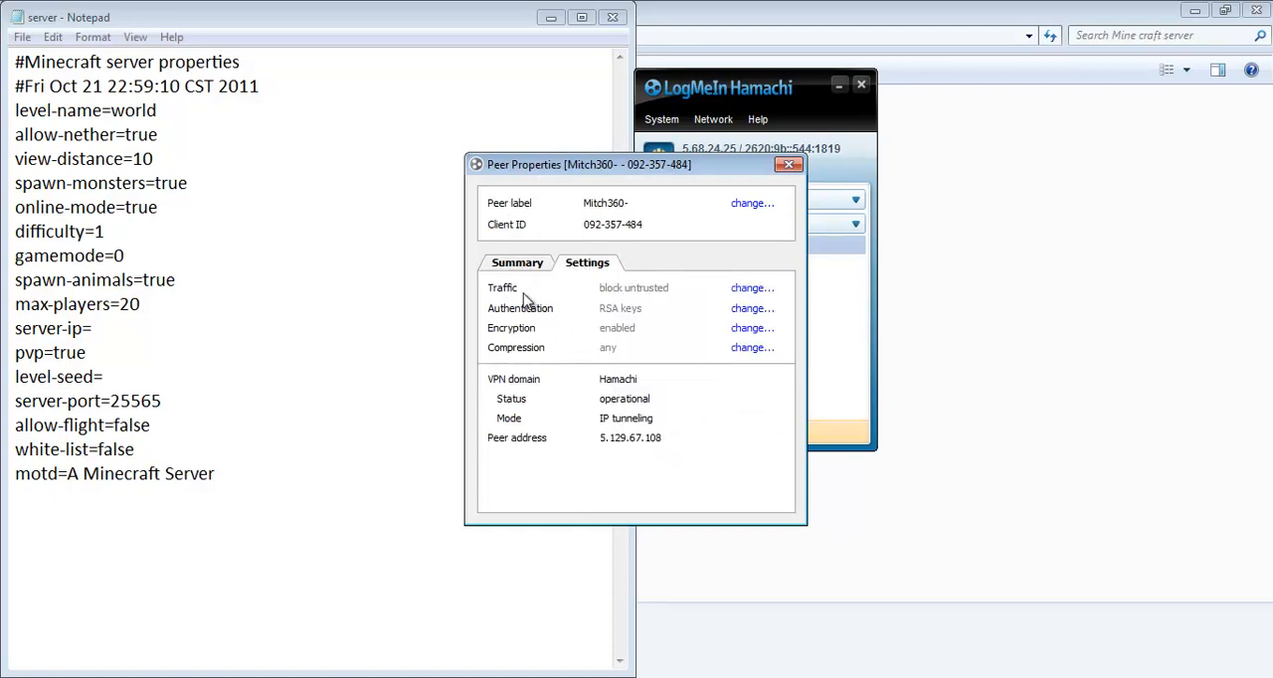
pyautogui.moveTo(610, 444)
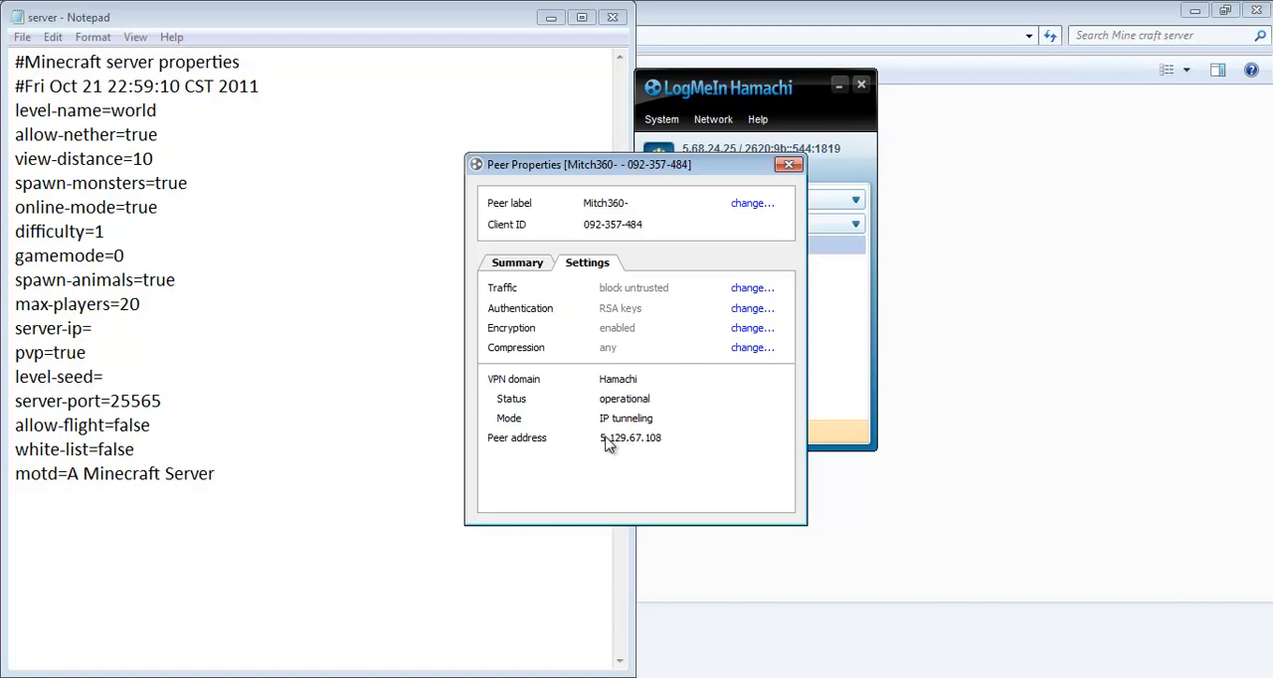
pyautogui.click(788, 164)
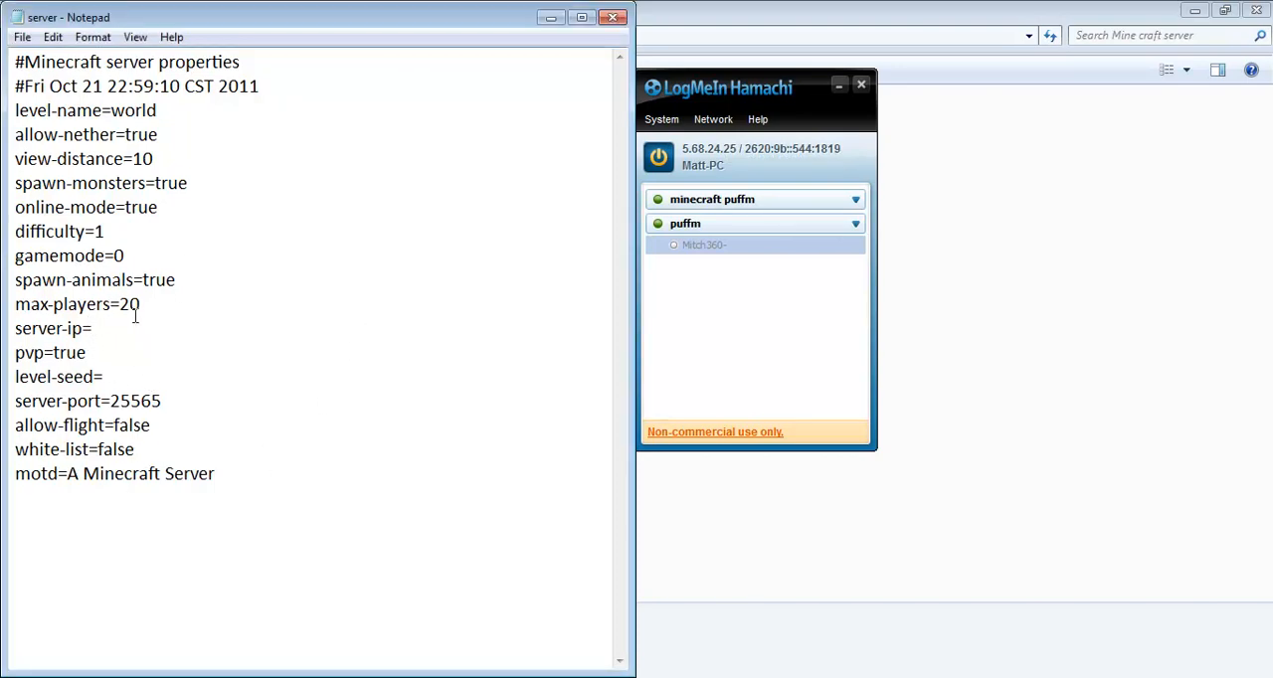
pyautogui.write('5.68.24.25')
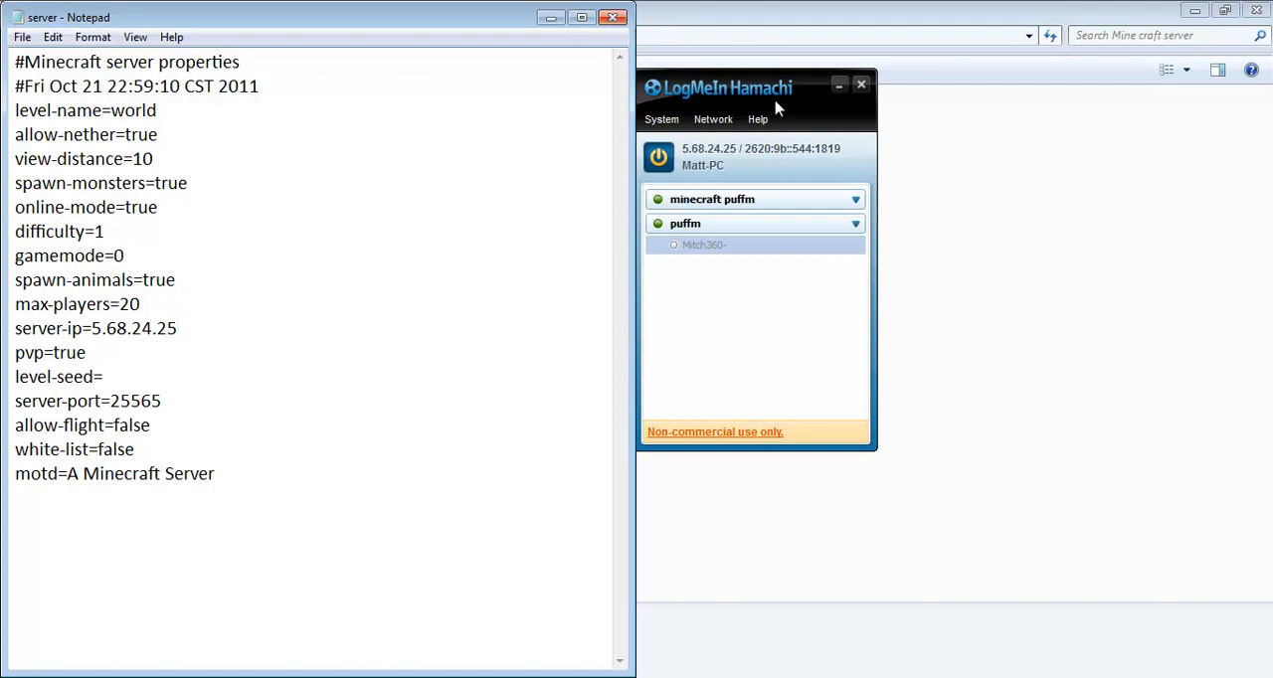
pyautogui.click(713, 120)
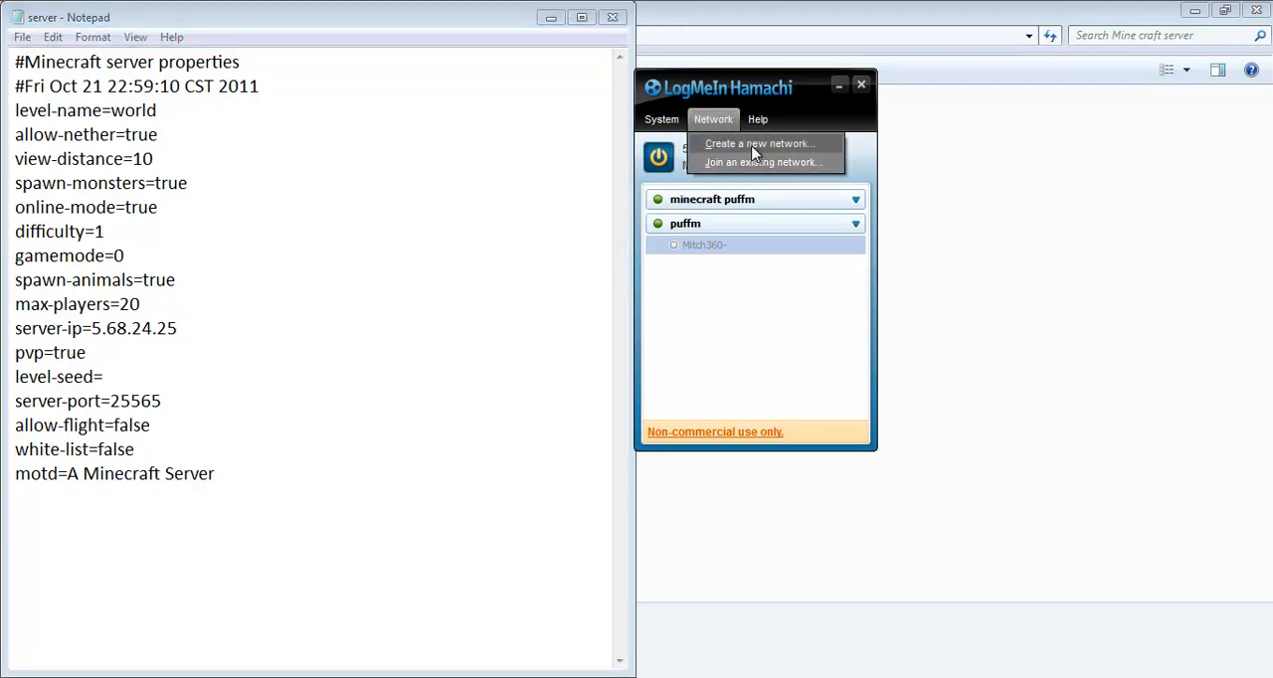
pyautogui.click(759, 143)
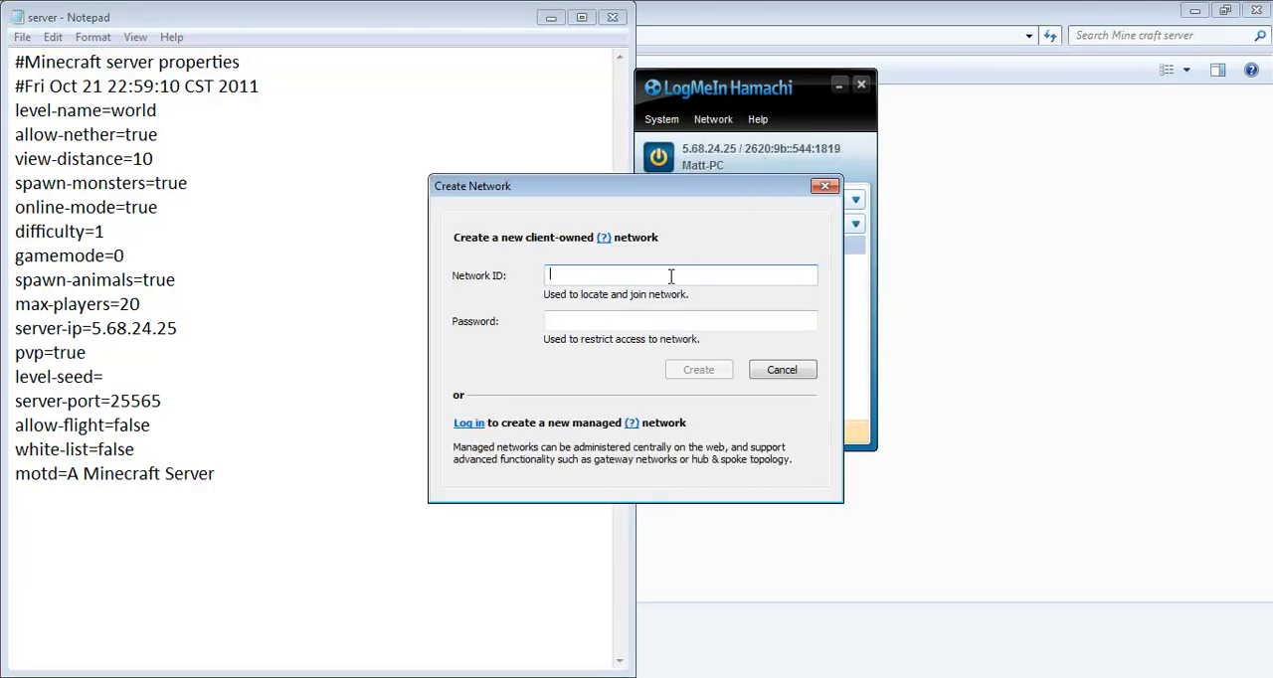
pyautogui.write('hello')
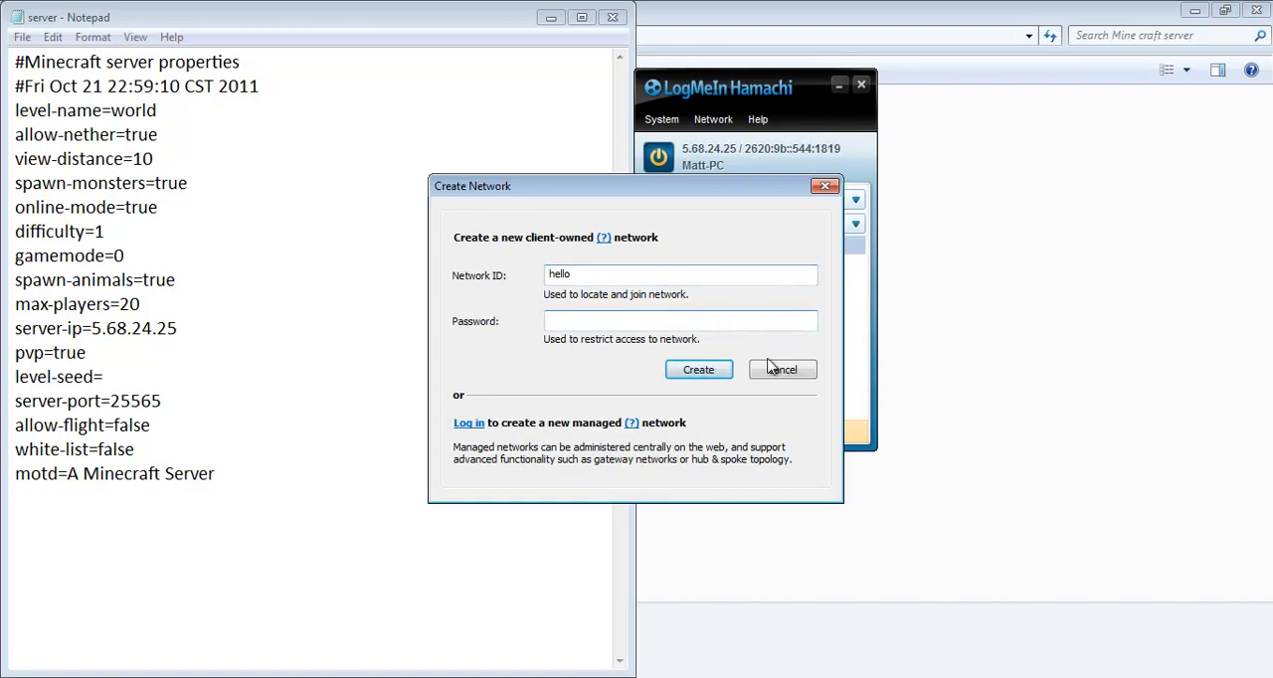
pyautogui.write('1')
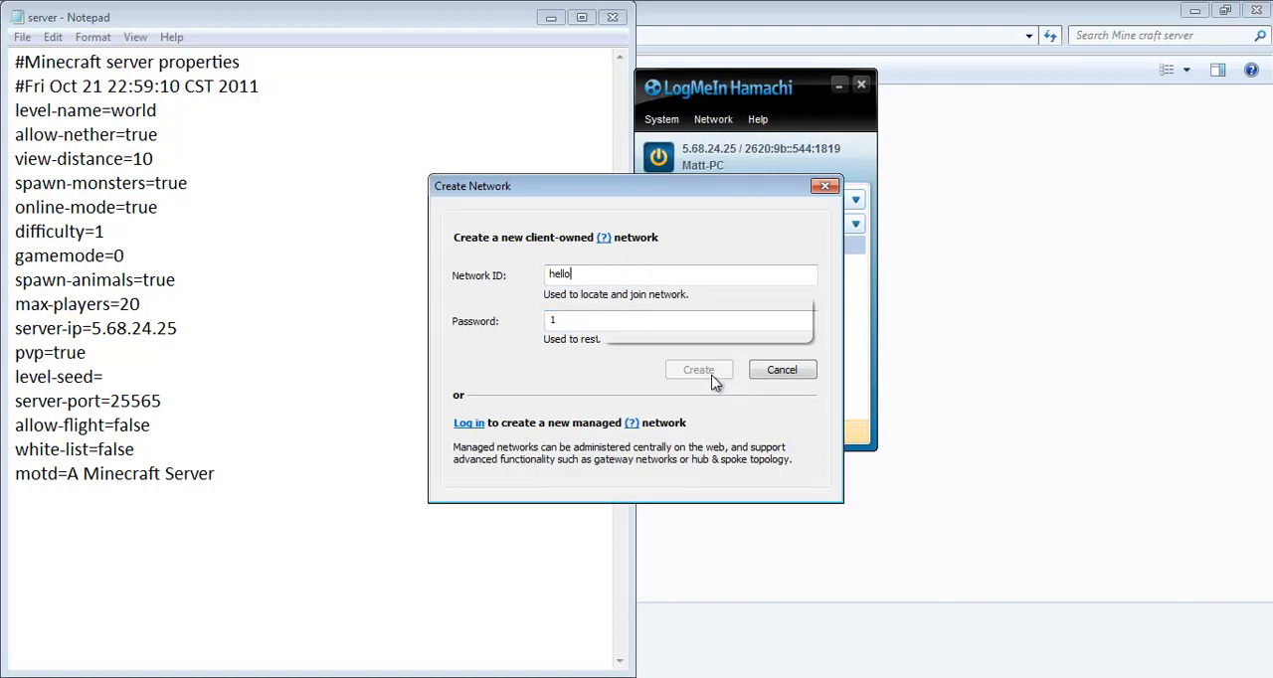
pyautogui.click(698, 369)
pyautogui.write('098/56')
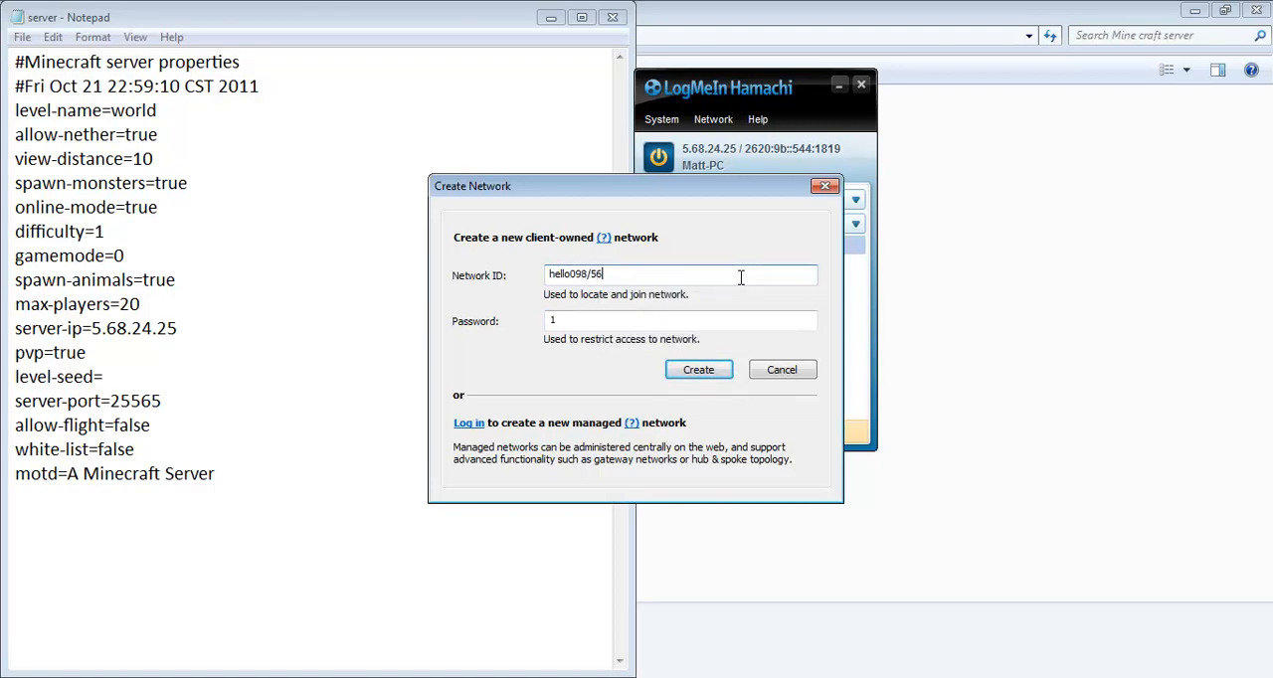
pyautogui.click(699, 369)
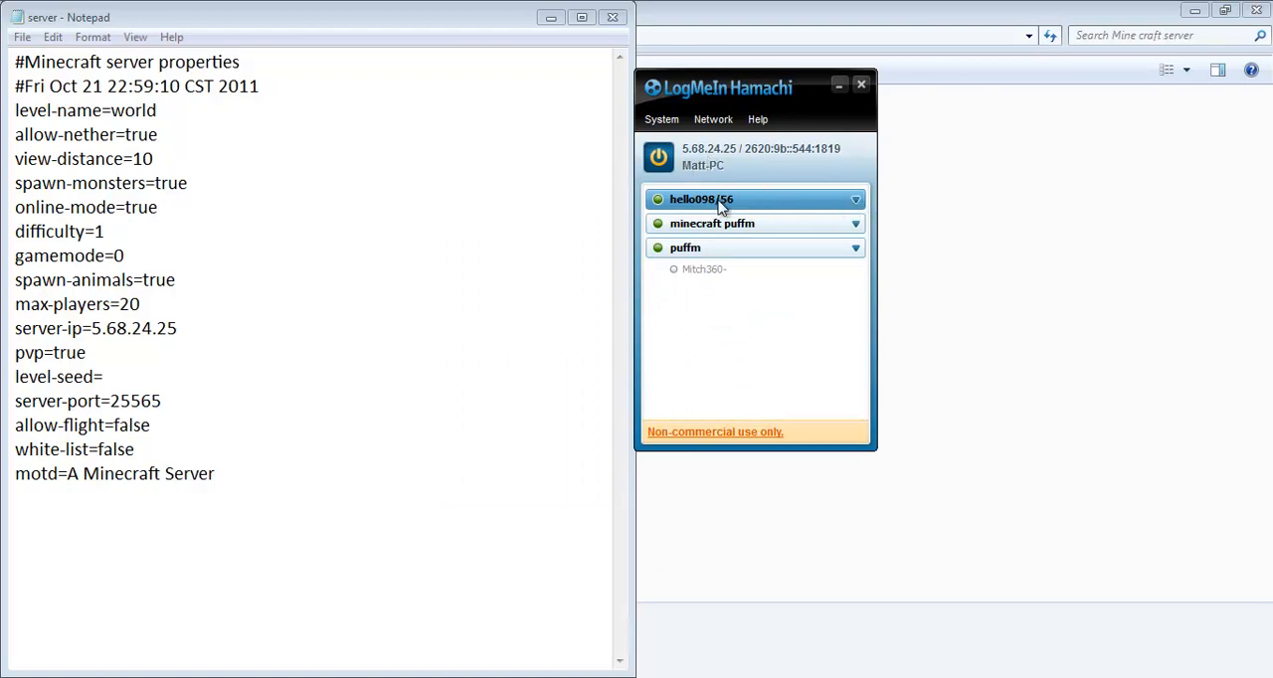
pyautogui.moveTo(711, 209)
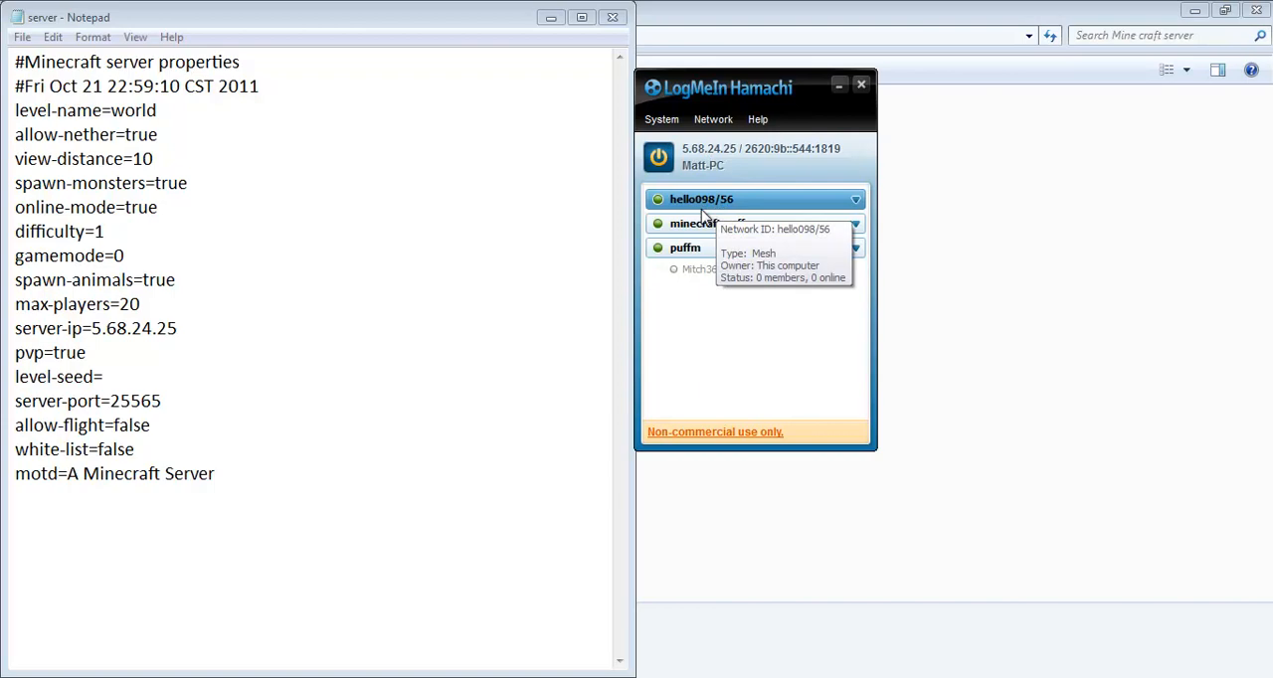
pyautogui.moveTo(706, 223)
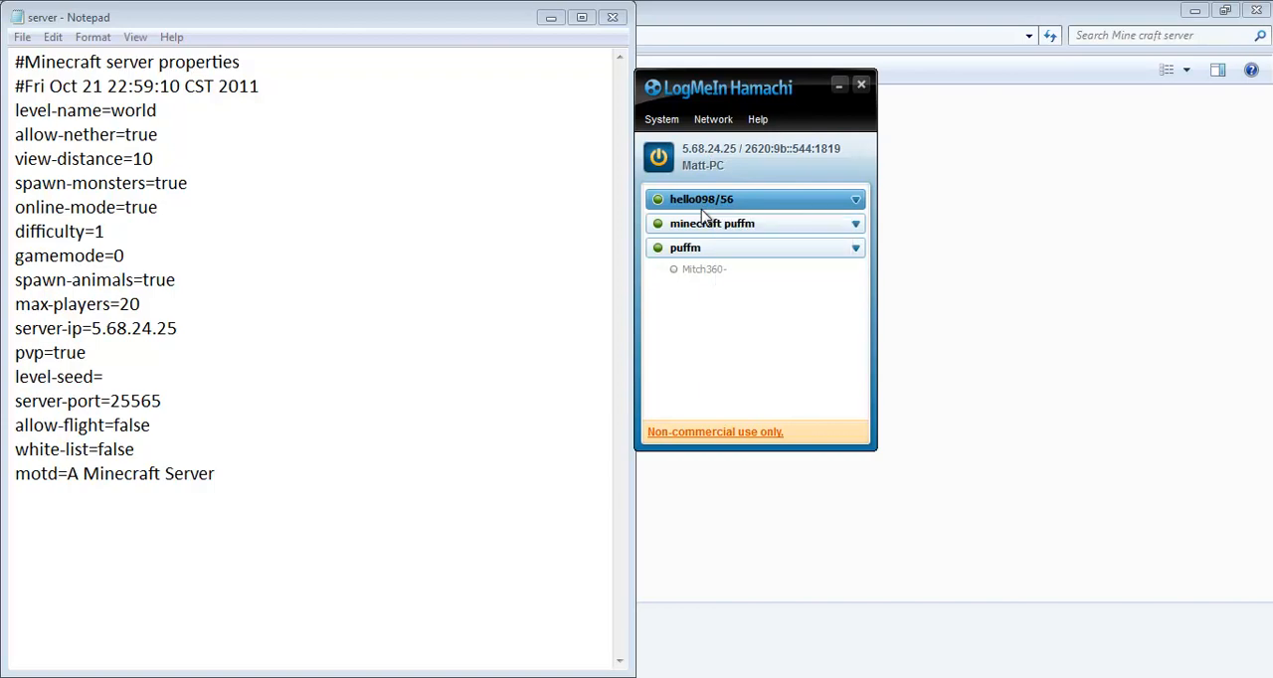
pyautogui.moveTo(734, 216)
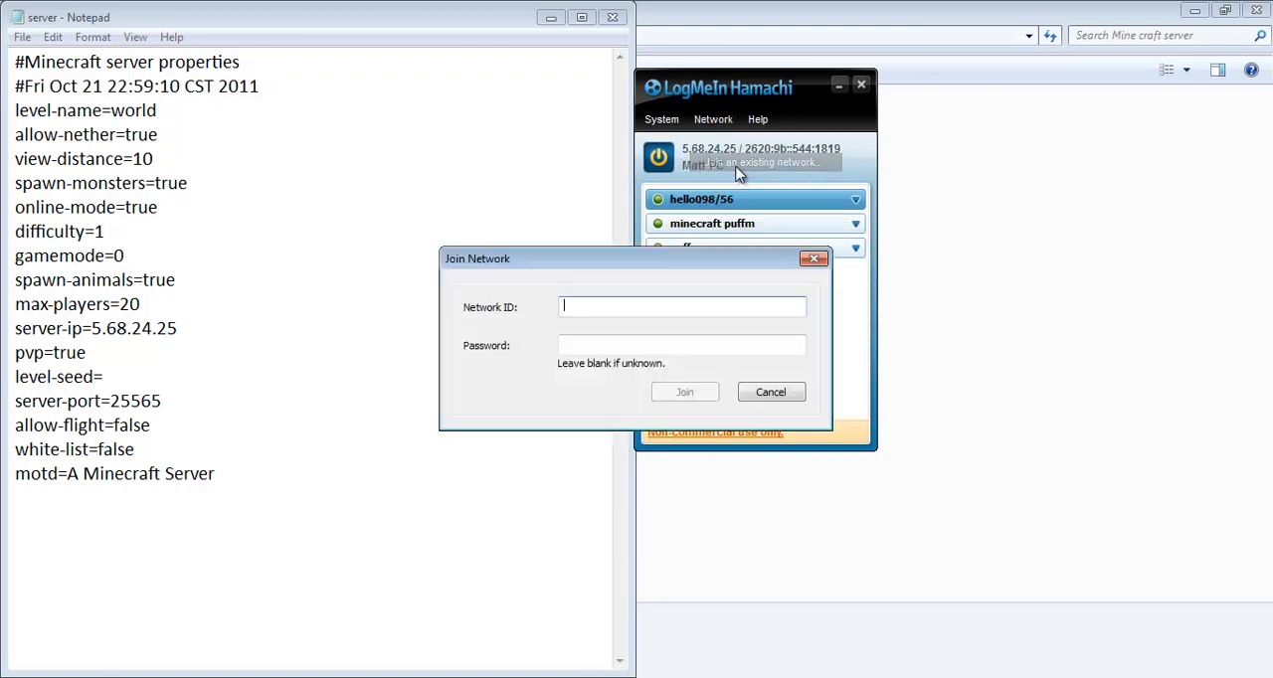
# - Join the Hamachi network hello098/56 with no password
pyautogui.write('hello098/56')
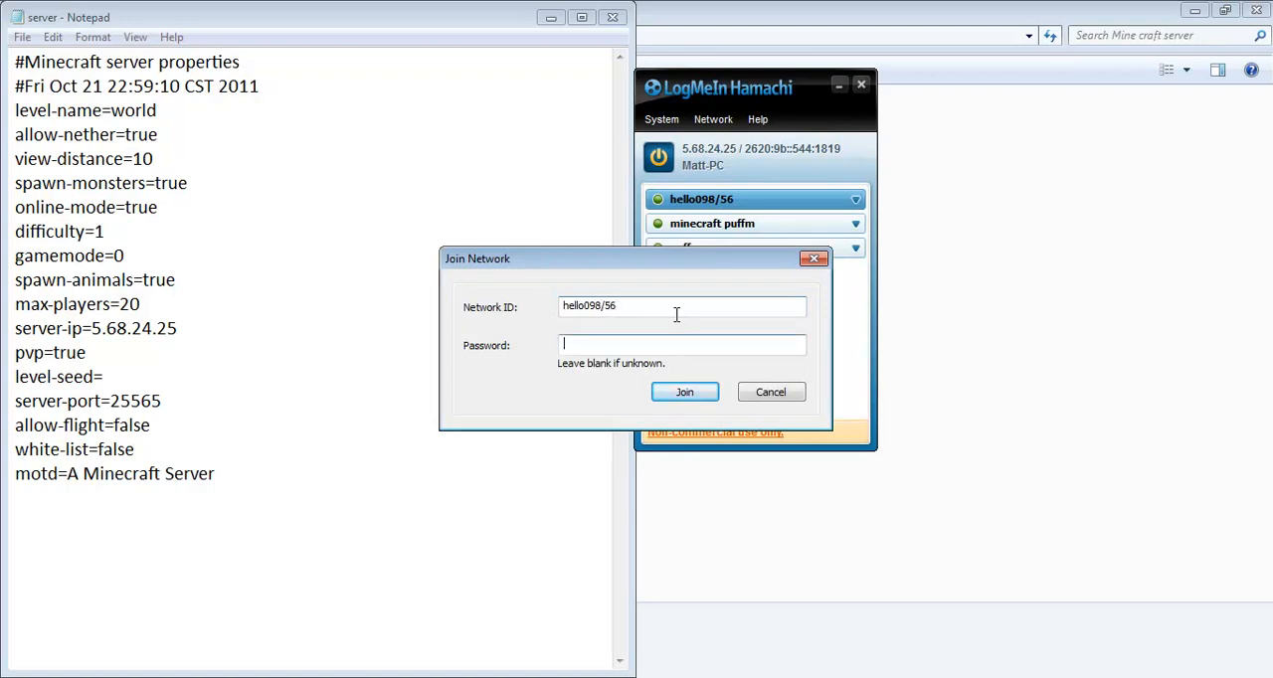
pyautogui.click(684, 391)
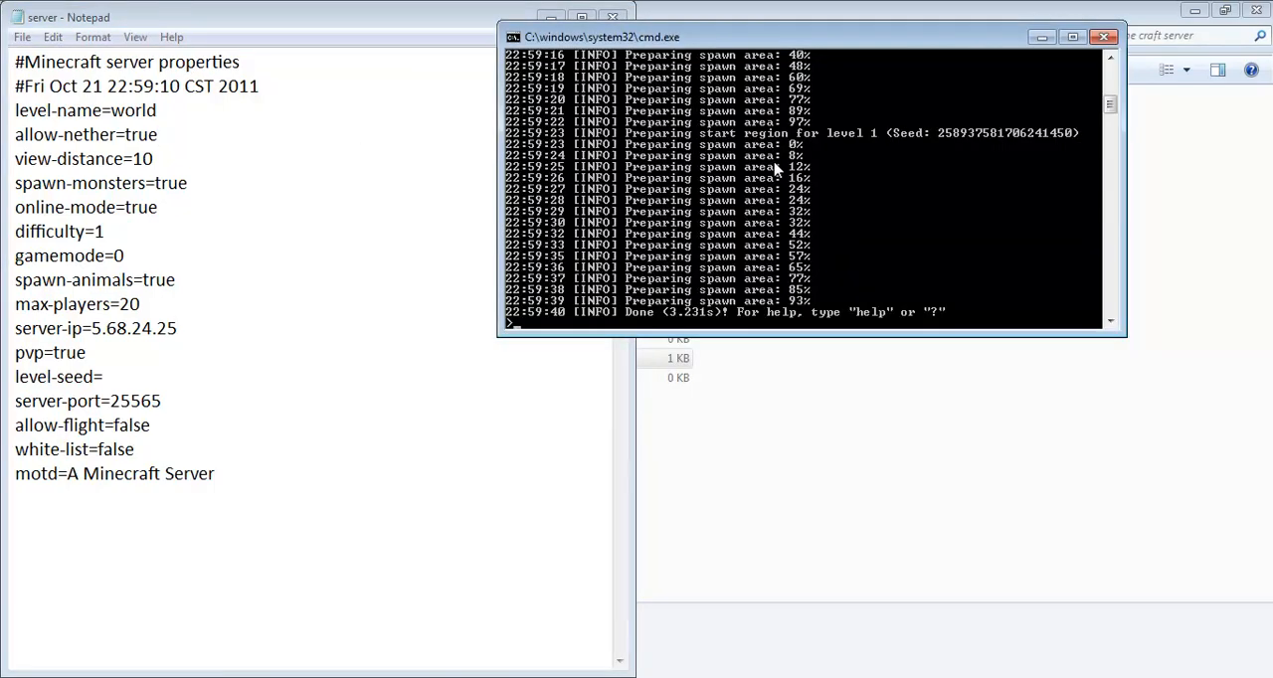
# - Stop the Bukkit server and relaunch it with run.bat on 5.68.24.25:25565
pyautogui.write('stop')
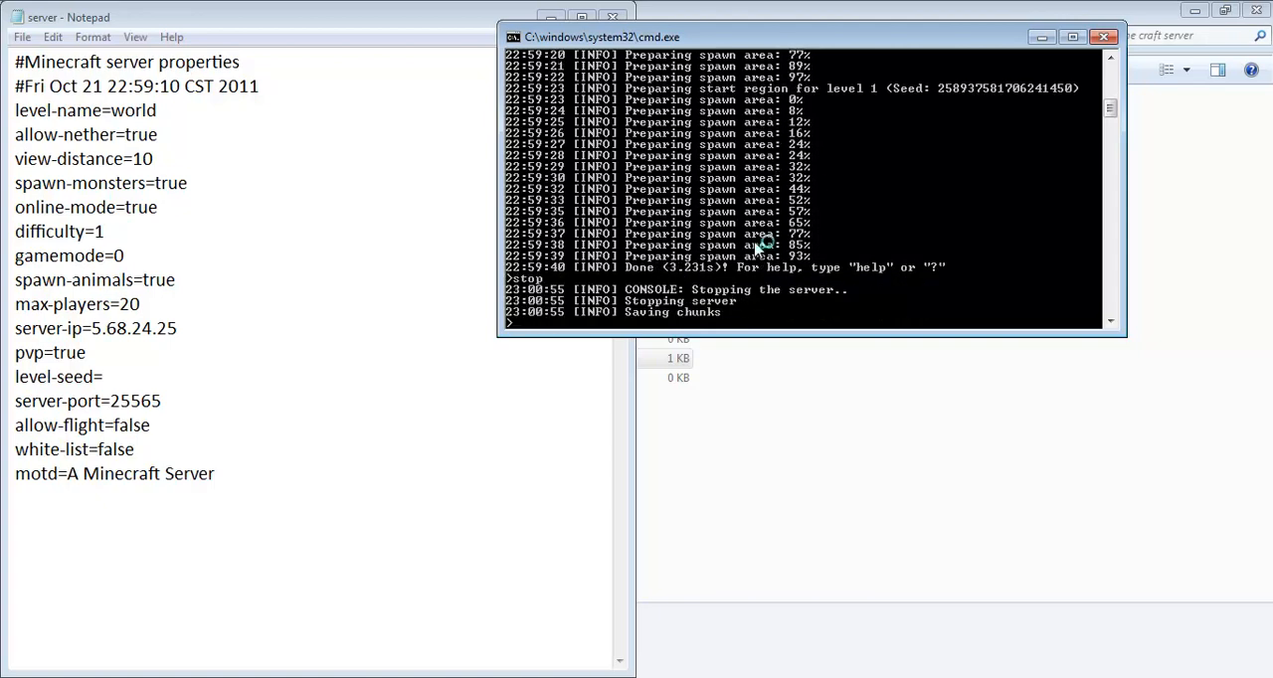
pyautogui.moveTo(890, 247)
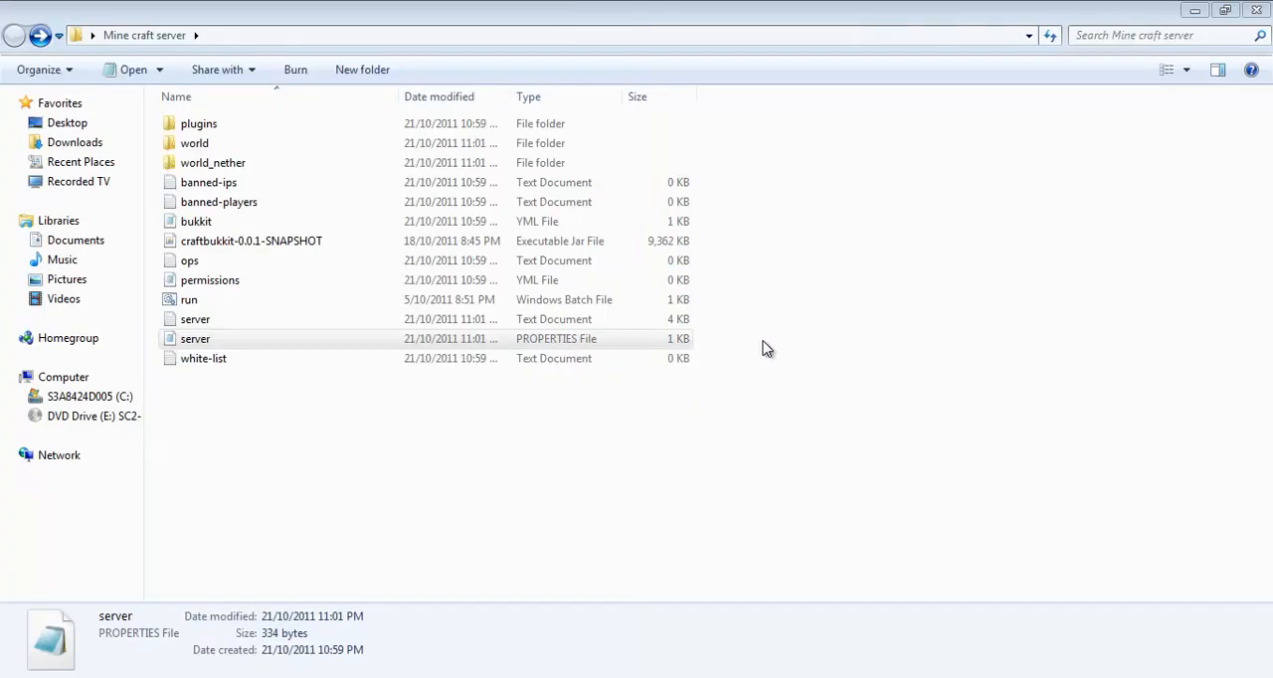
pyautogui.click(189, 300)
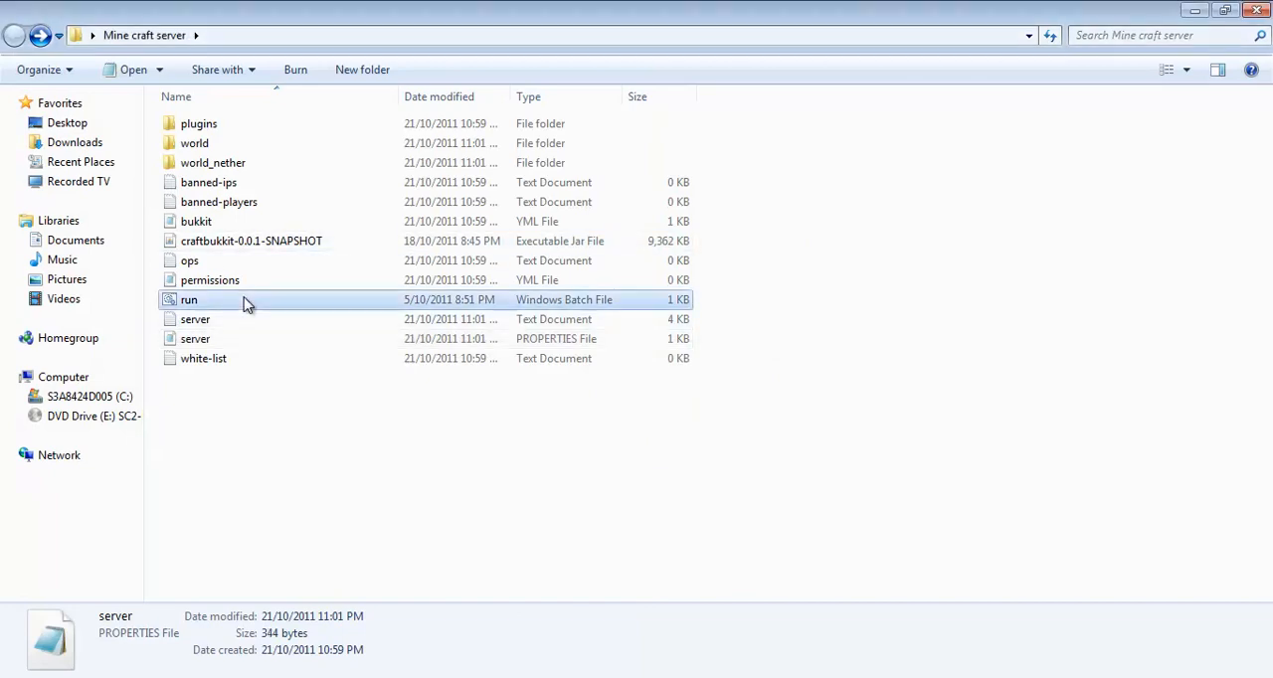
pyautogui.doubleClick(189, 300)
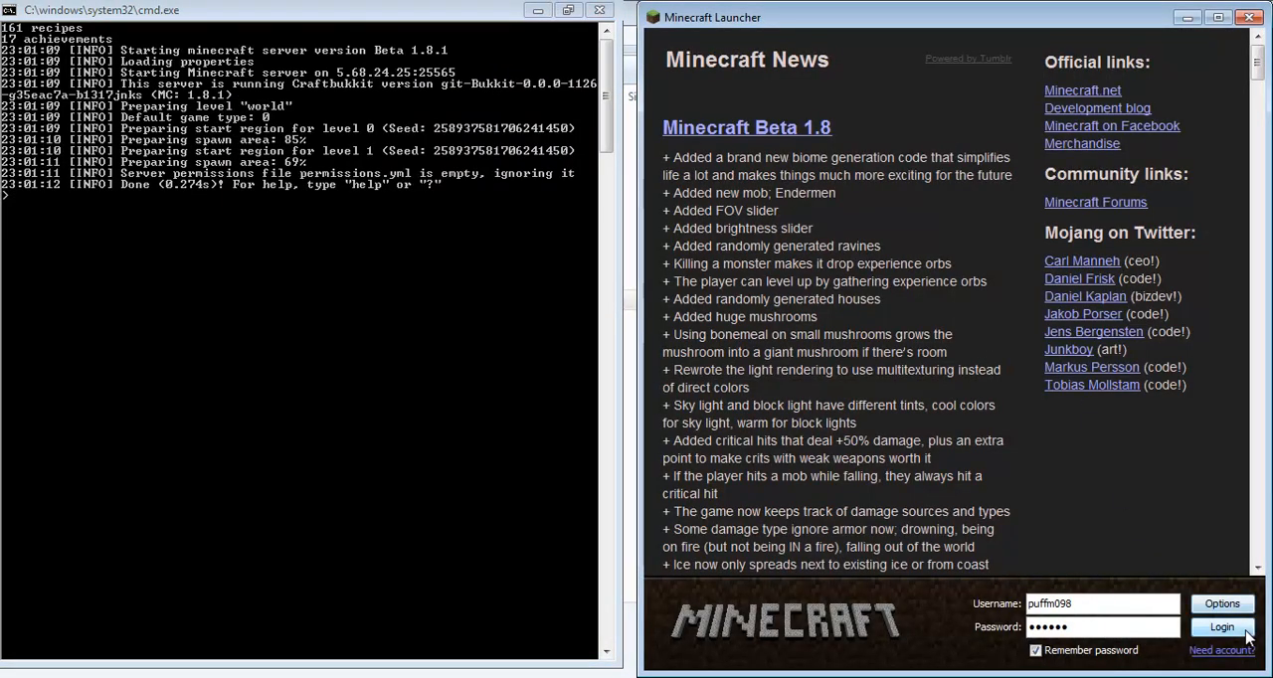
# - Log in to the Minecraft Launcher as puffm098 and load the Beta 1.8.1 title menu
pyautogui.click(1222, 627)
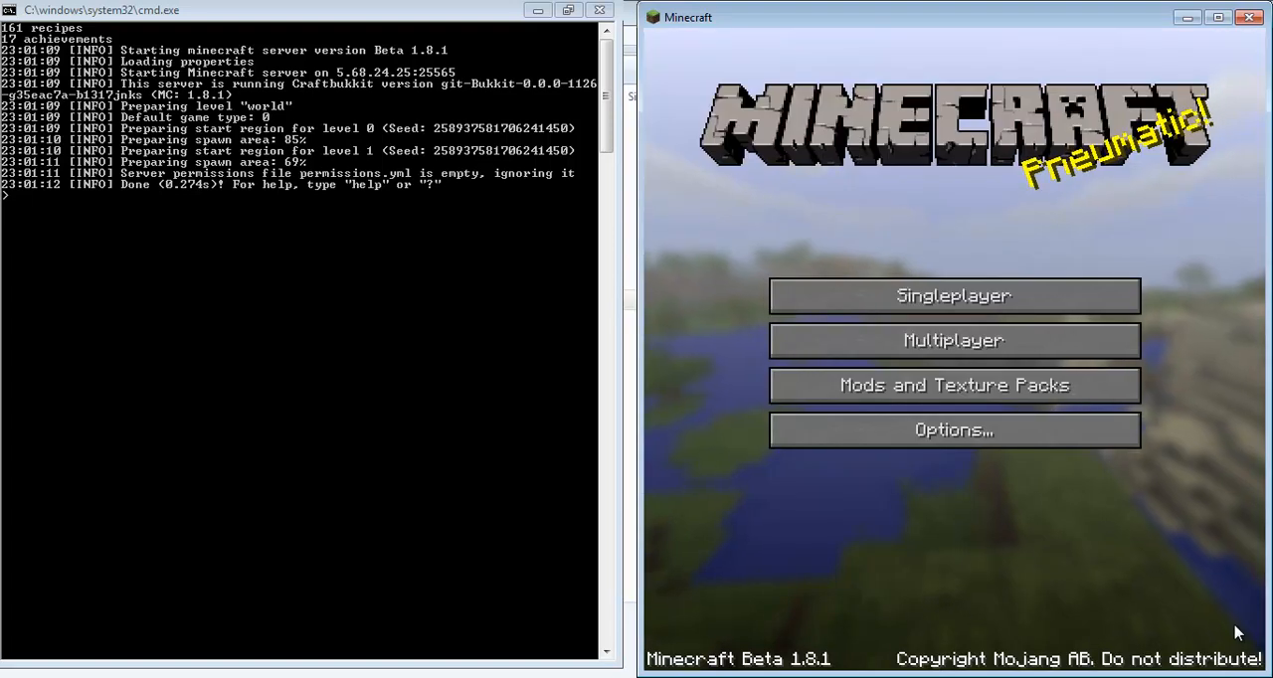
# - Join the Matt and Mitch server at 5.68.24.25 and close the inventory in-world
pyautogui.click(952, 340)
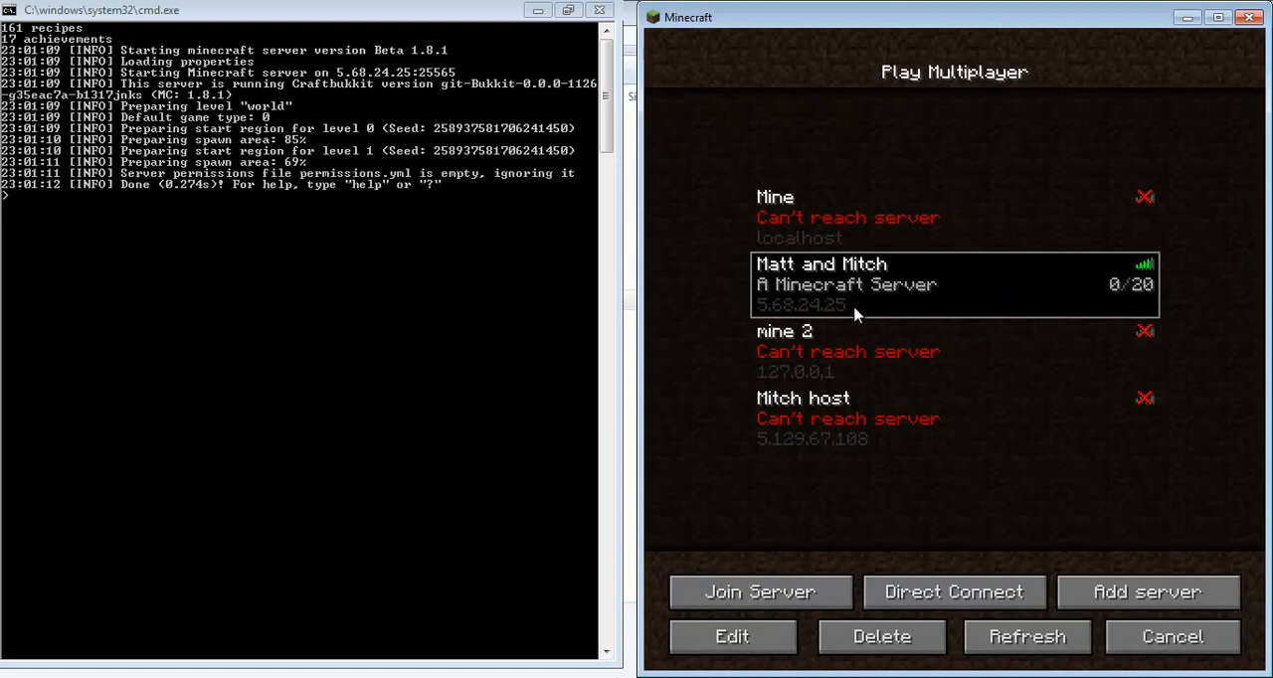
pyautogui.moveTo(888, 305)
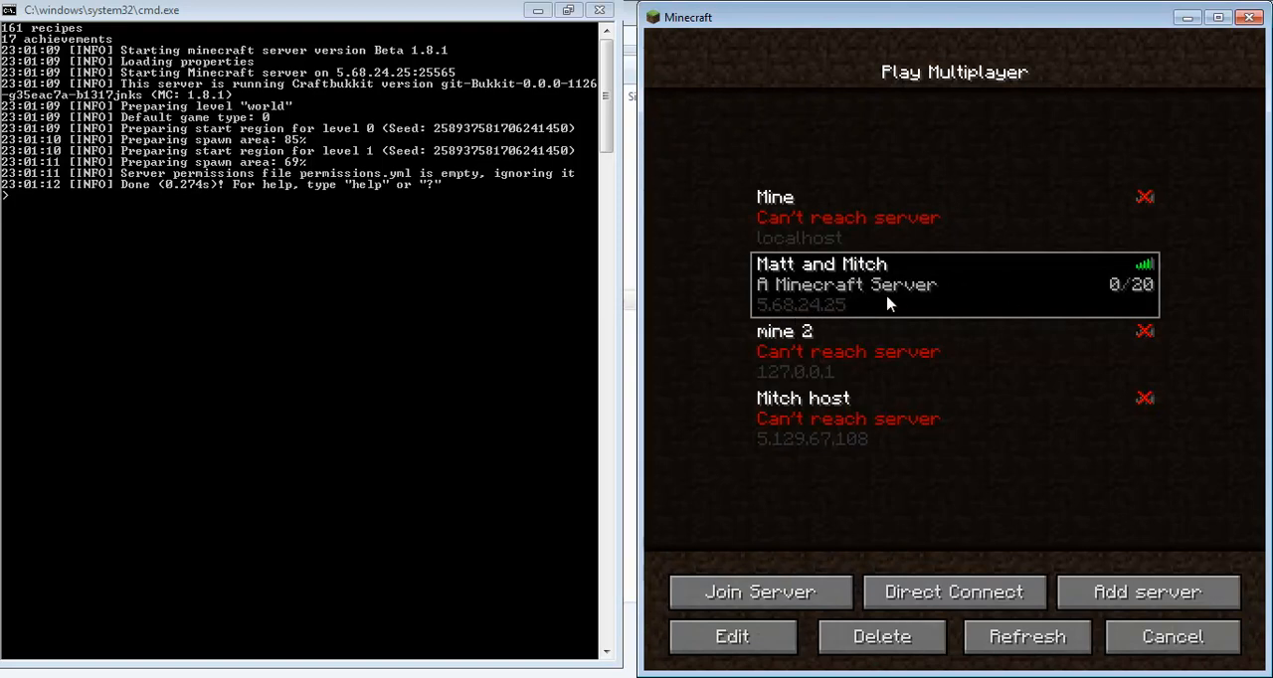
pyautogui.click(759, 592)
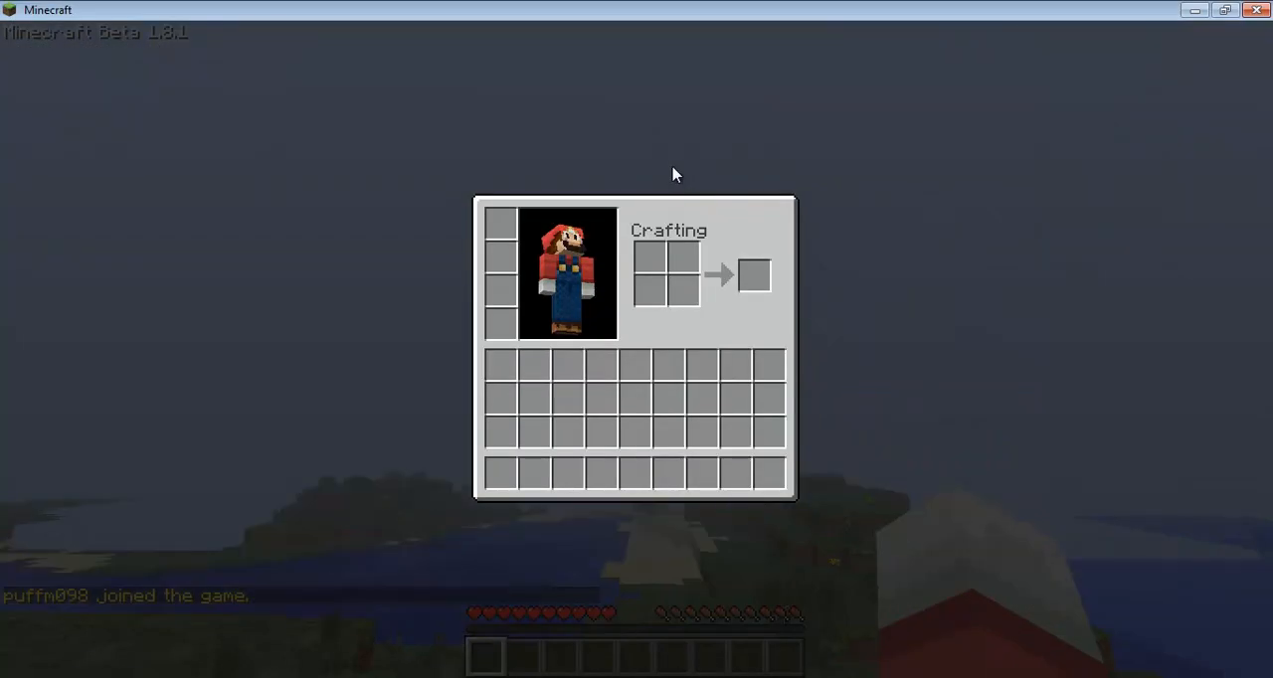
pyautogui.press('Escape')
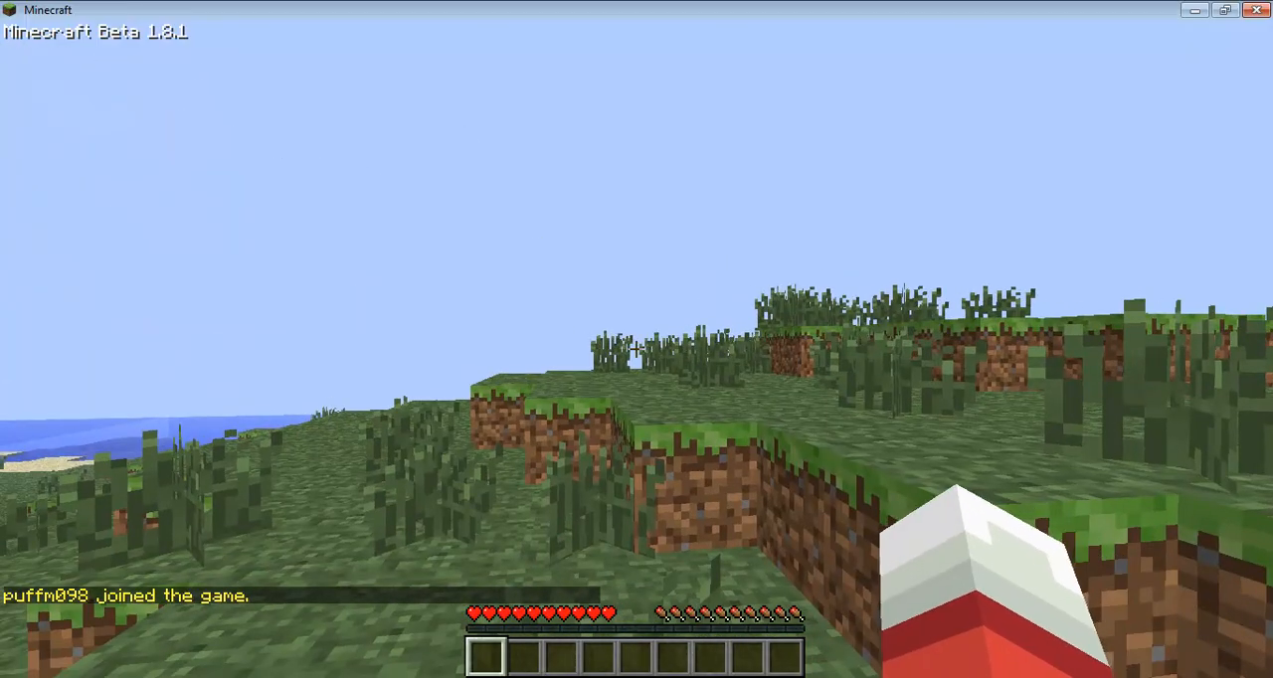
pyautogui.moveTo(636, 348)
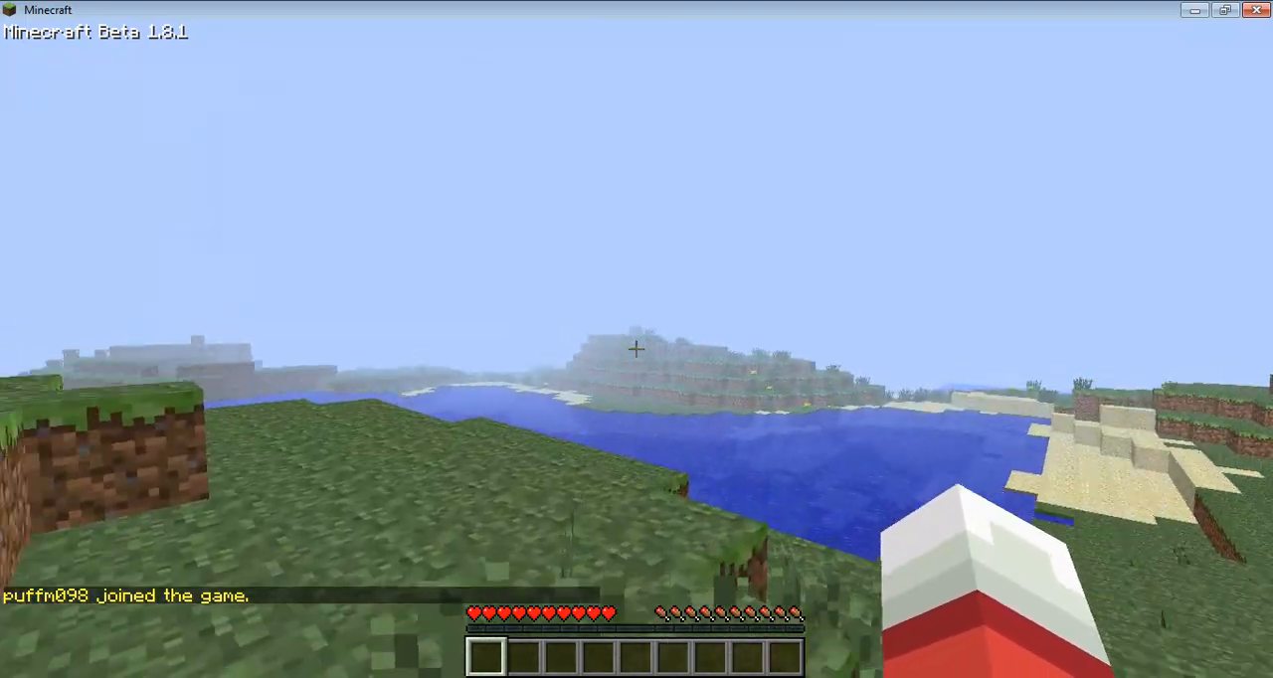